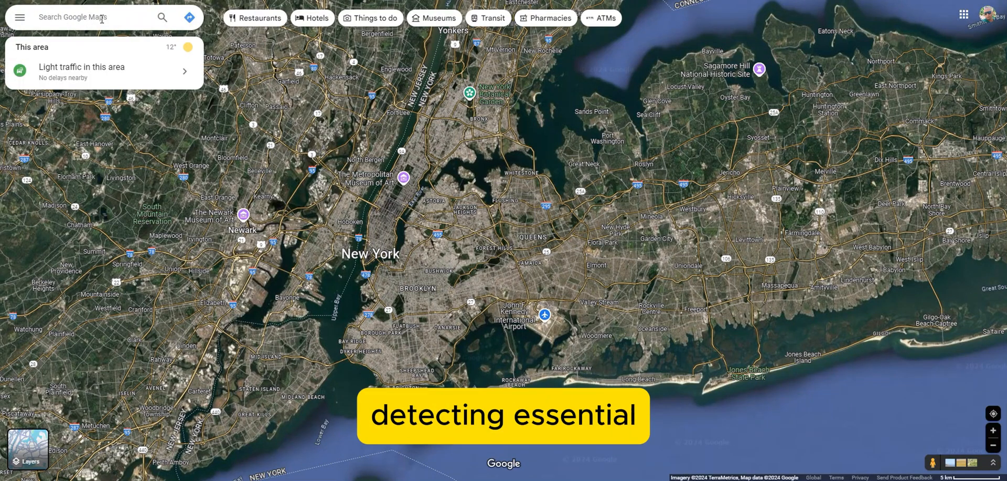
Search 'le bern' and open the Le Bernardin listing.
type("le bern")
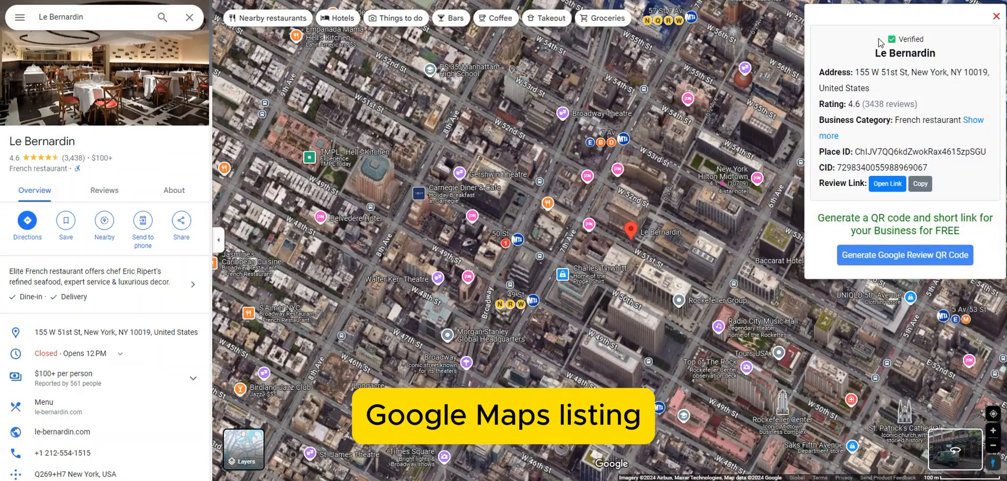
left_click_drag(867, 53, 918, 103)
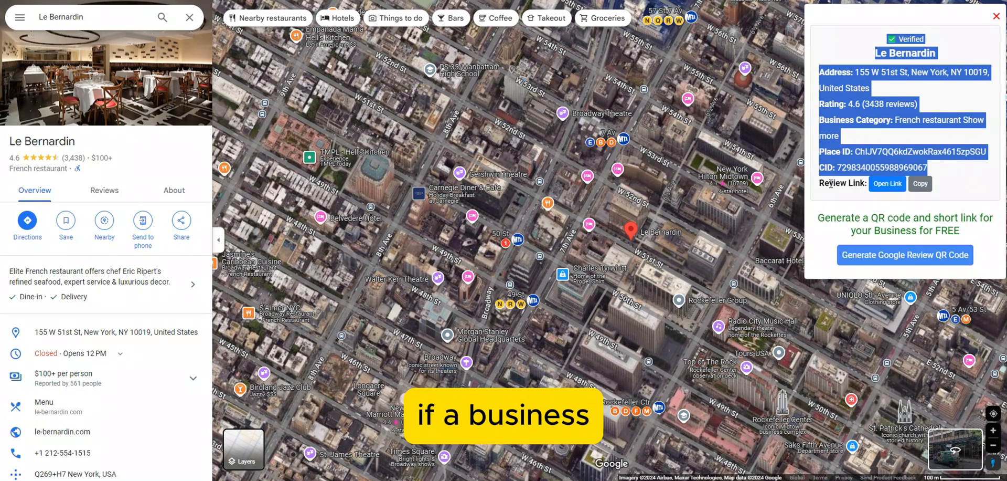
left_click(888, 183)
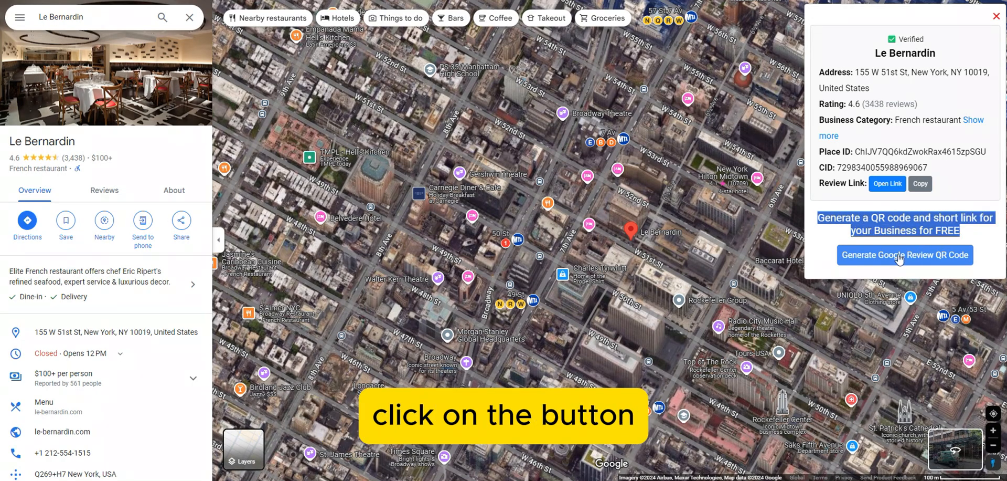
Create a Google review short link with custom name 'lebernardin'.
left_click(905, 255)
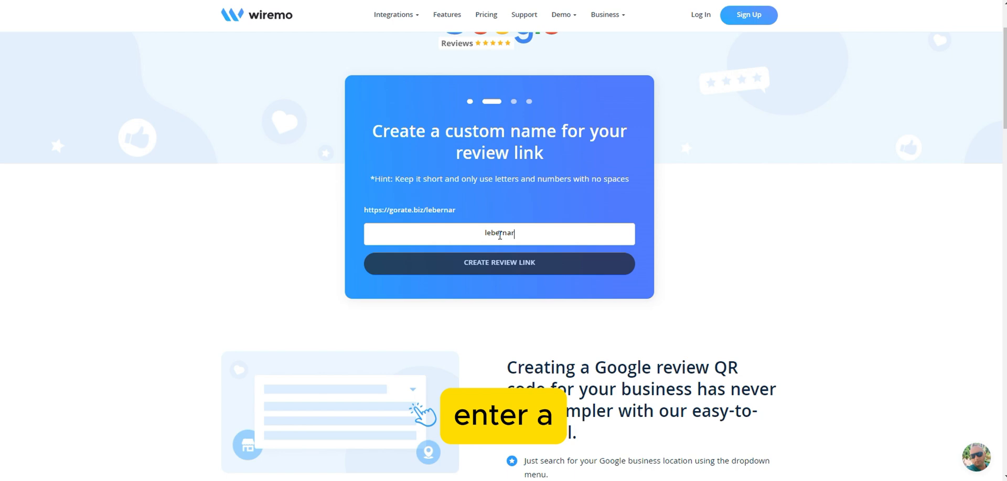
type("din")
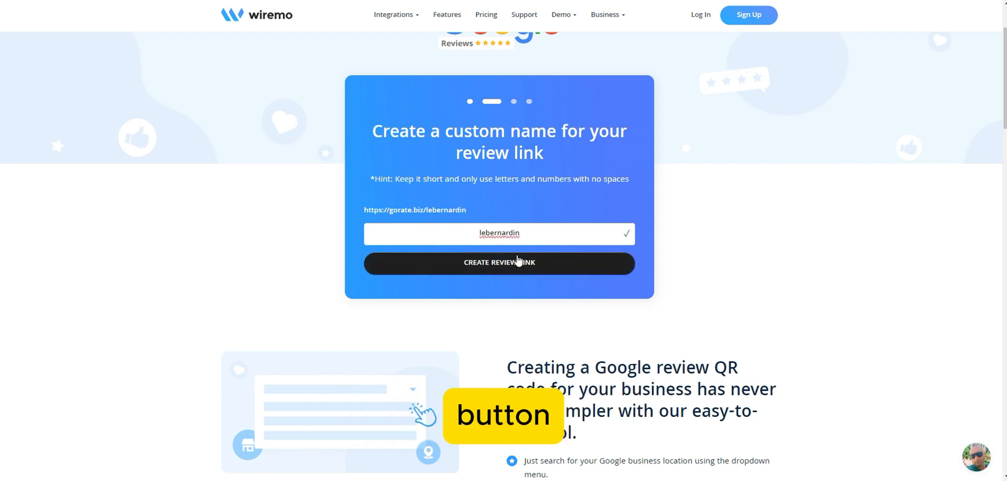
left_click(499, 262)
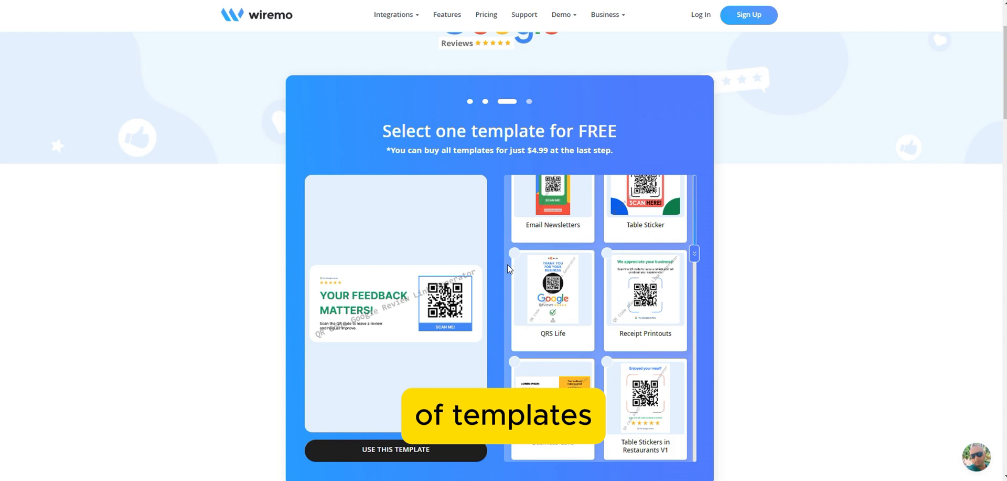
Use the Customer Service Desk template and email the non-watermarked images.
left_click(552, 228)
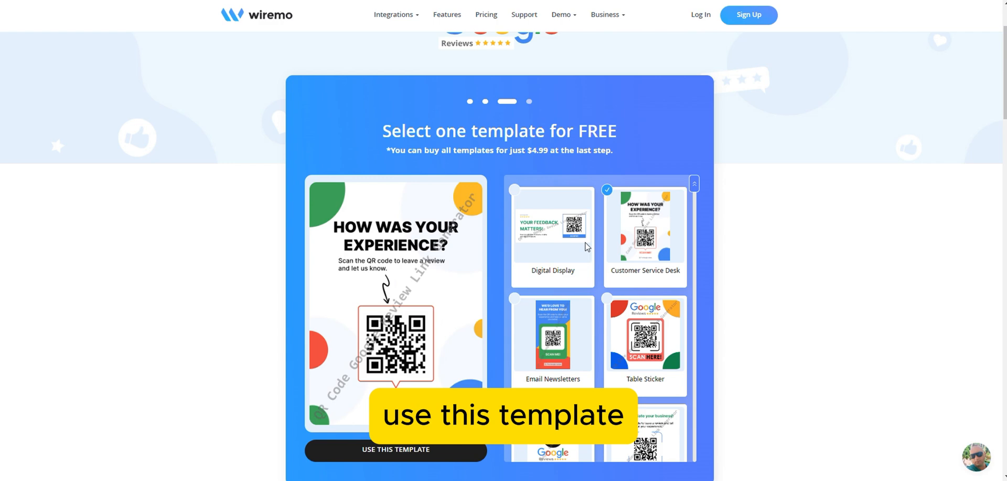
left_click(395, 448)
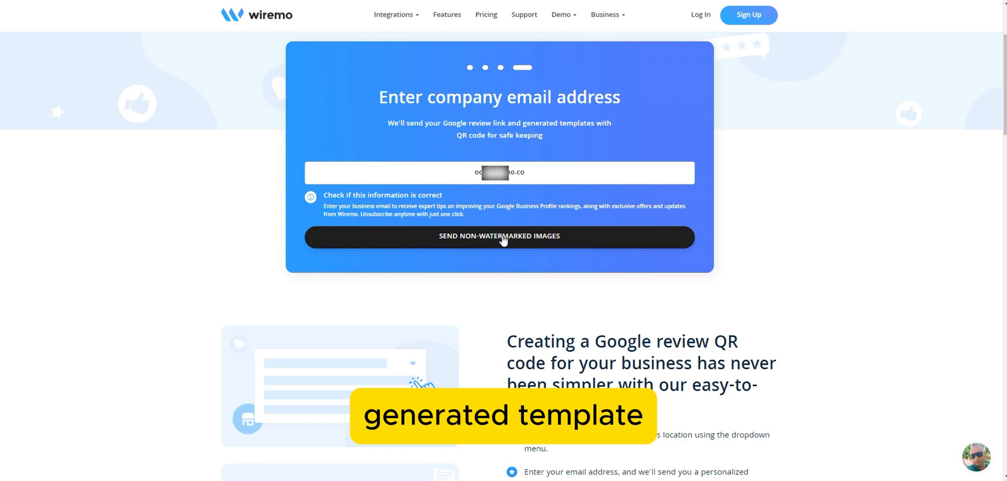
left_click(499, 236)
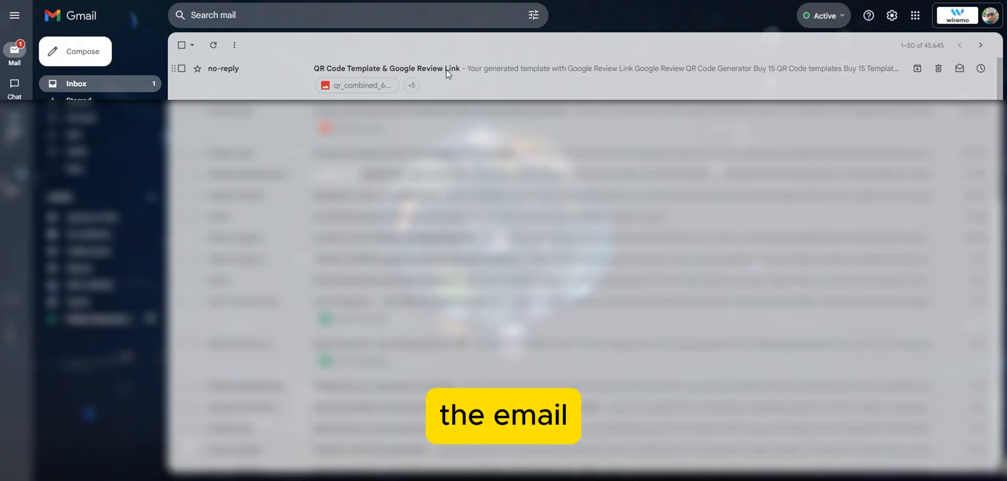
Open Wiremo's 'QR Code Template & Google Review Link' email and enlarge its template image.
left_click(386, 69)
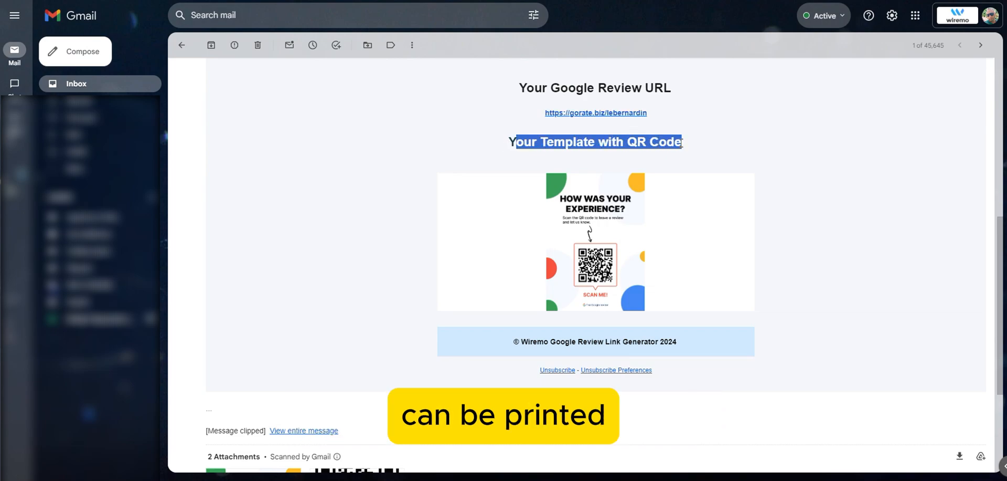
left_click(594, 242)
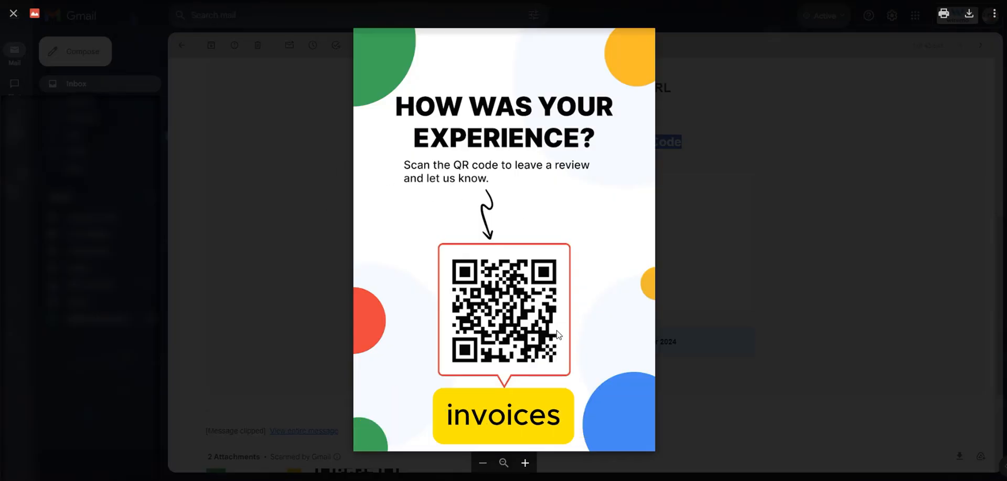
Preview the template attachment, then advance to the standalone Google review QR code image.
left_click(13, 14)
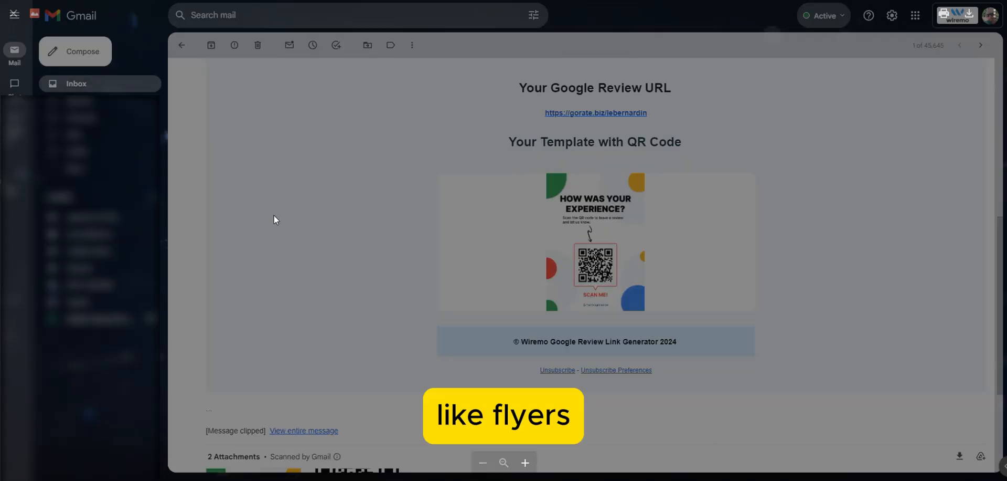
left_click(595, 242)
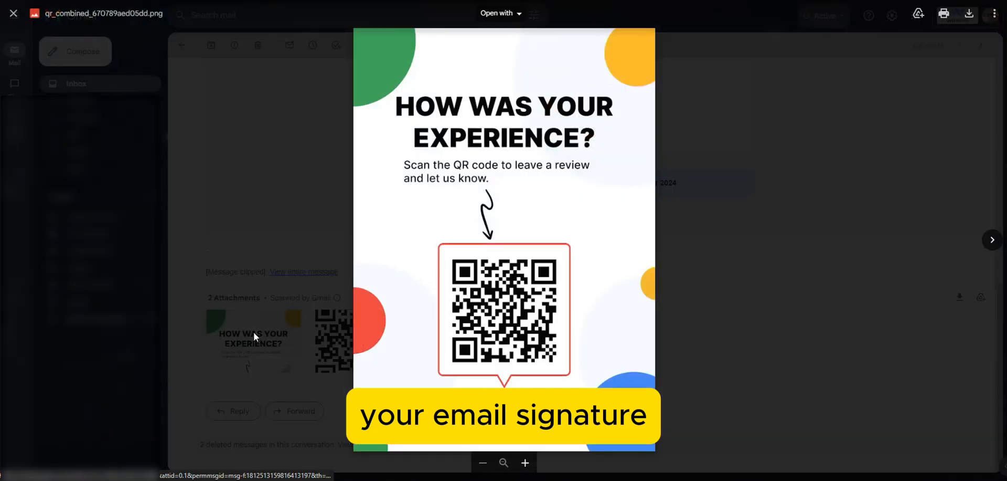
left_click(991, 240)
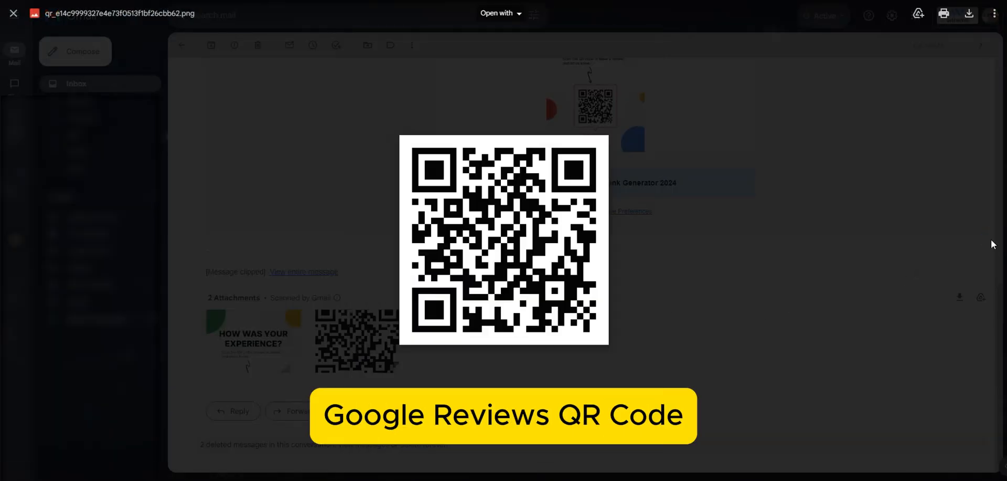